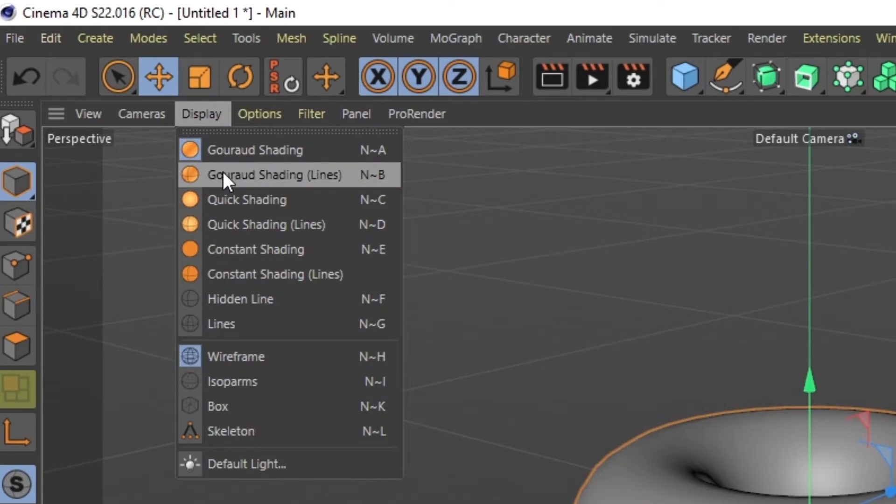
# Switch the viewport display to Gouraud Shading (Lines)
pyautogui.click(275, 176)
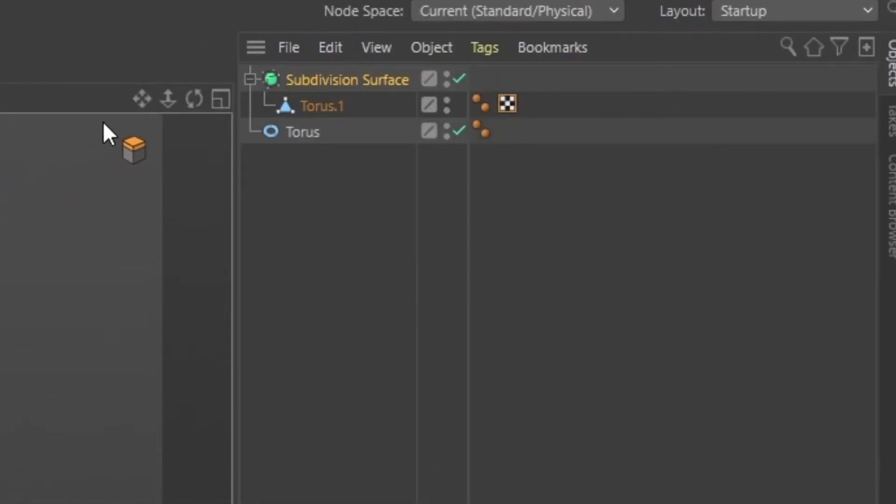
# Add a Boole object from the Generators palette and set its Boolean Type to A union B
pyautogui.click(89, 54)
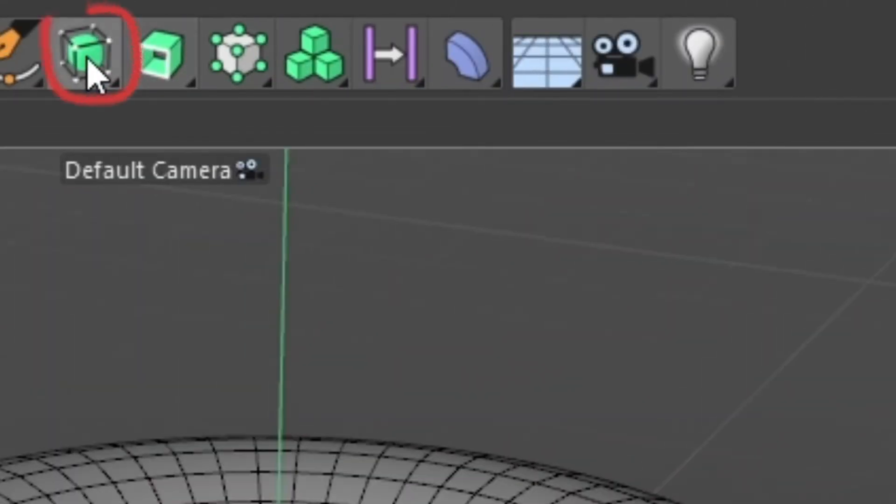
pyautogui.click(89, 54)
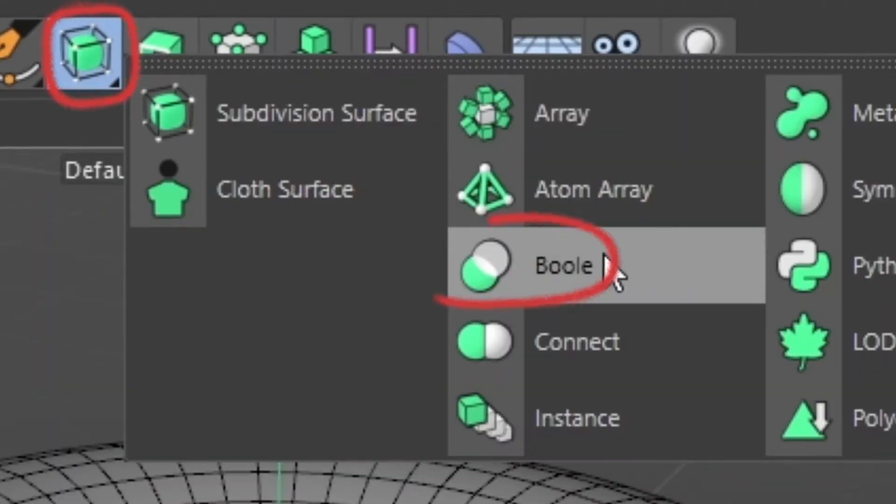
pyautogui.click(565, 266)
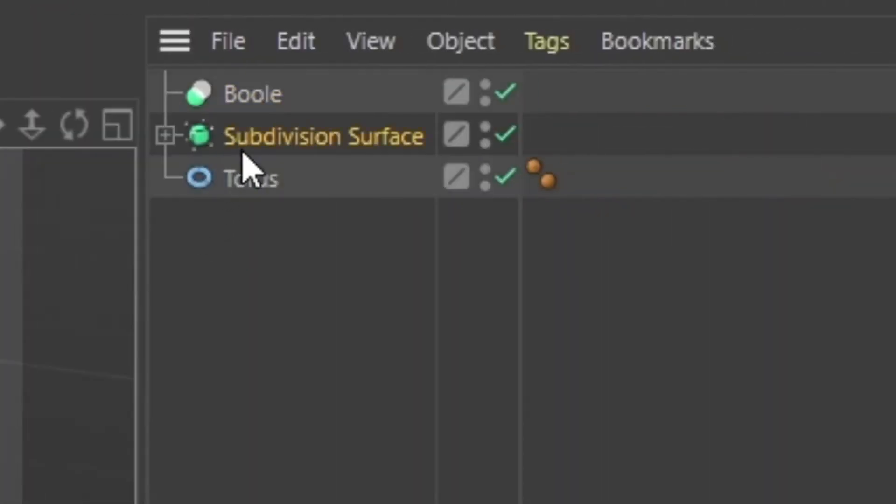
pyautogui.click(251, 94)
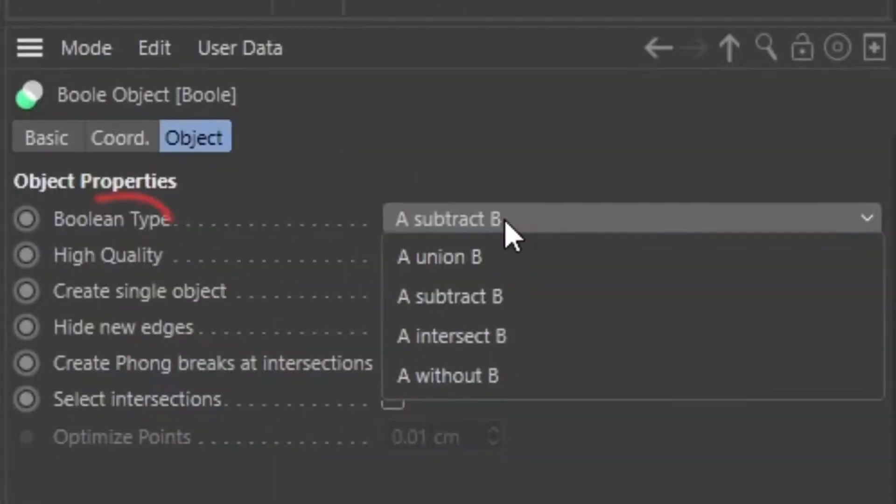
pyautogui.click(438, 257)
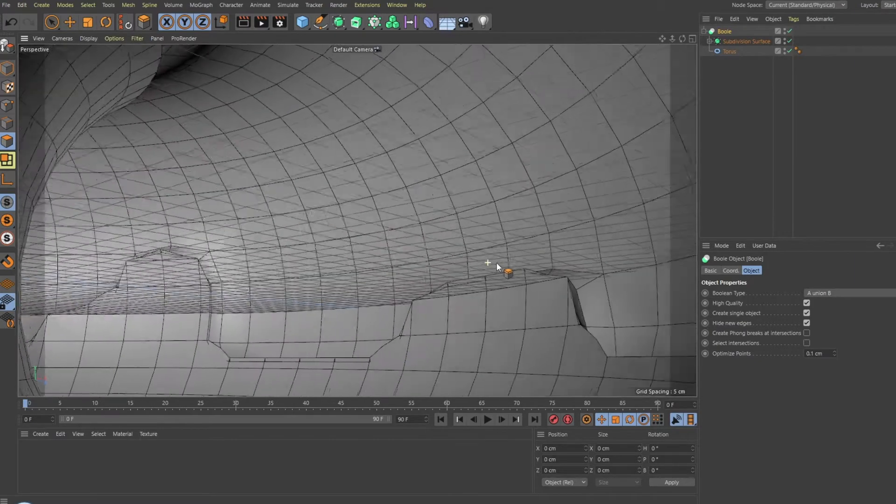
pyautogui.scroll(-3)
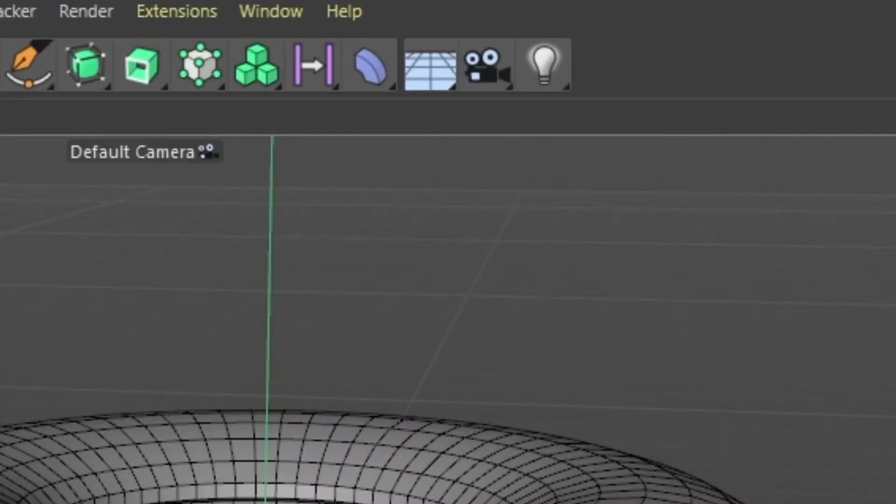
# Add an Atom Array generator from the Generators palette
pyautogui.click(85, 63)
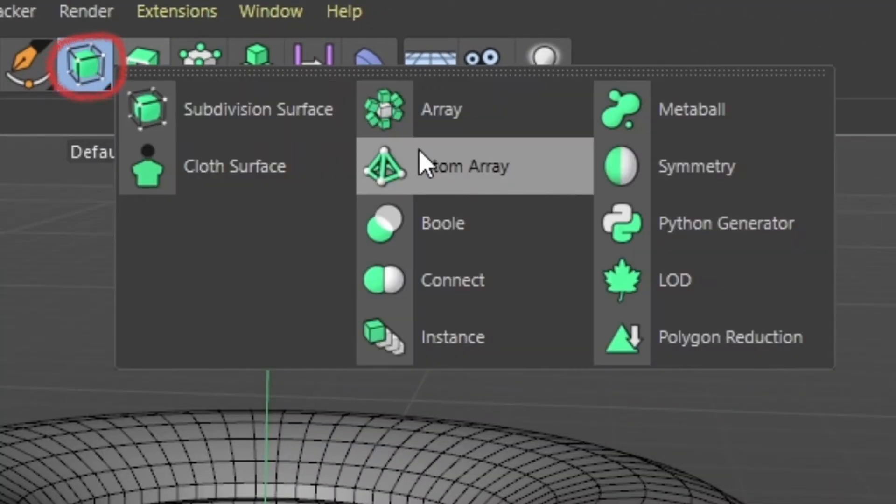
pyautogui.click(473, 167)
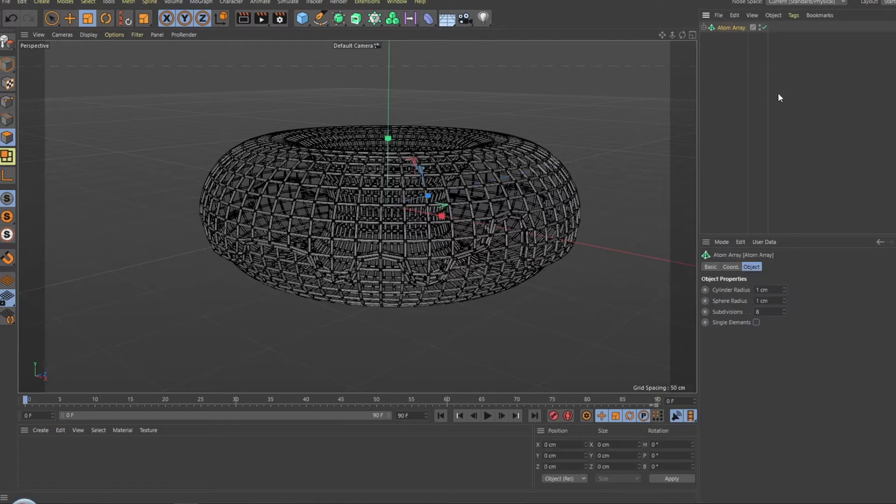
# Keyframe the Atom Array's rotation and enter a new heading angle
pyautogui.click(730, 268)
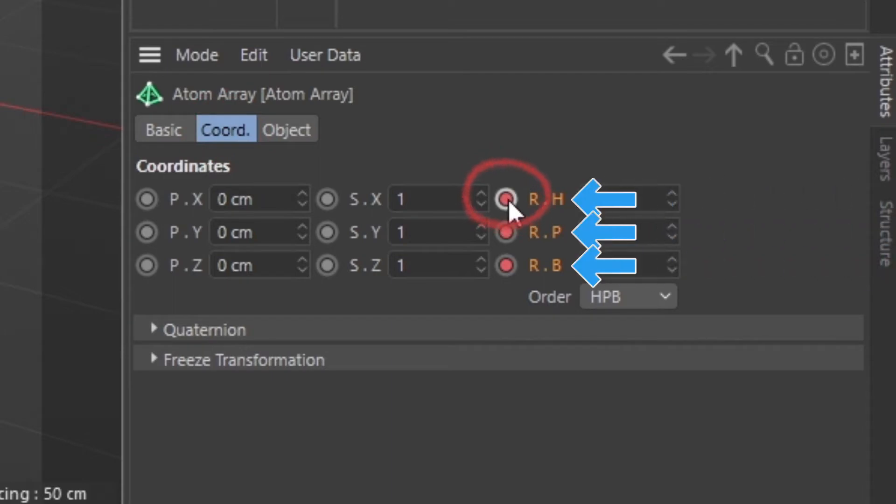
pyautogui.moveTo(519, 141)
pyautogui.write('36')
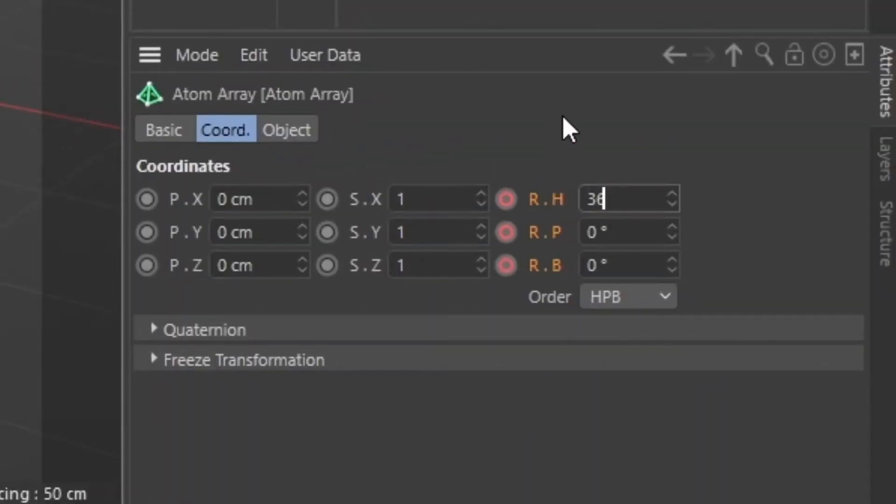
pyautogui.press('Return')
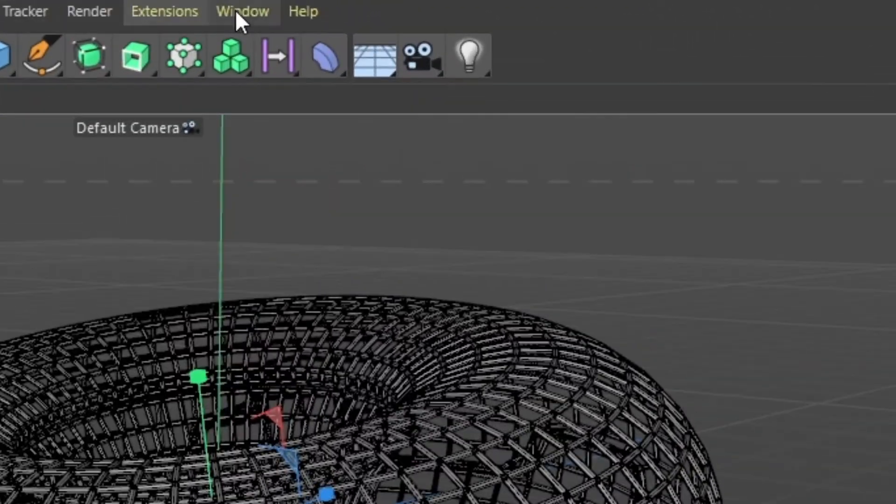
# Set the rotation keys to Linear interpolation in the F-Curve timeline
pyautogui.click(243, 12)
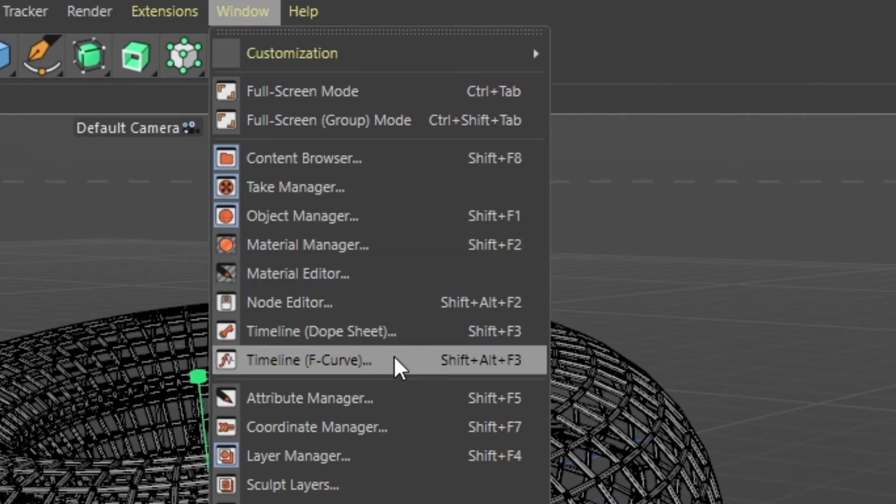
pyautogui.click(309, 360)
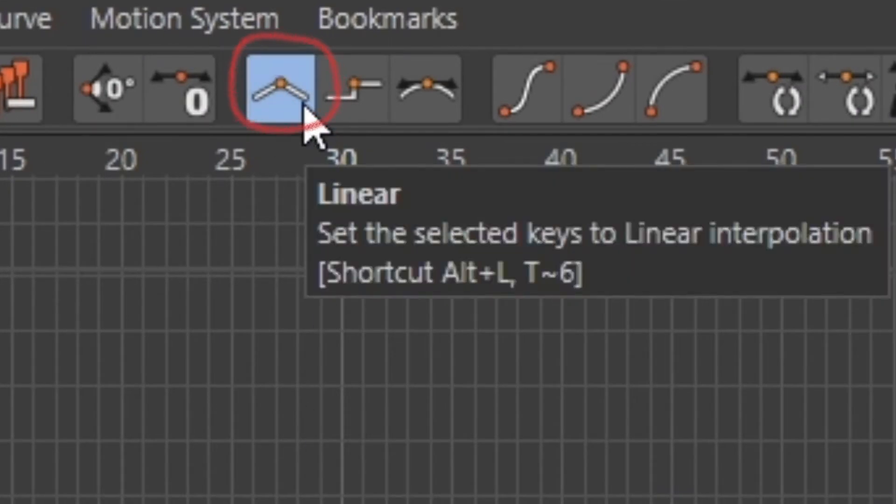
pyautogui.click(278, 89)
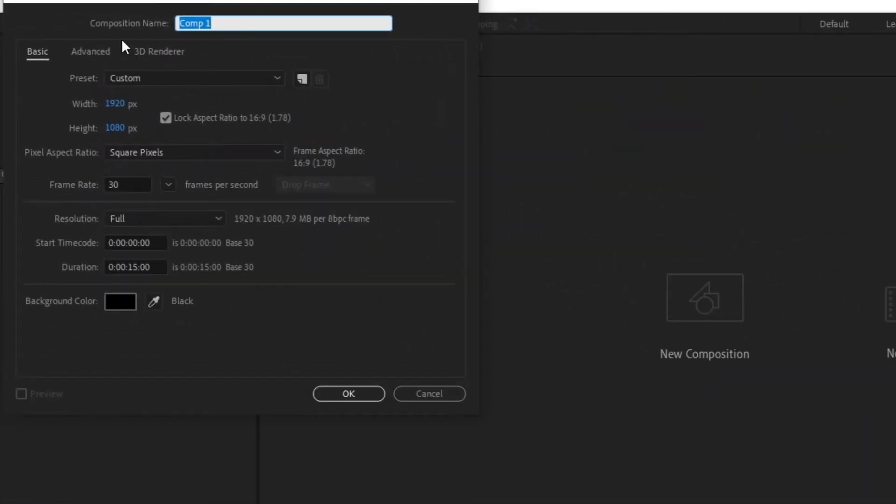
pyautogui.moveTo(234, 216)
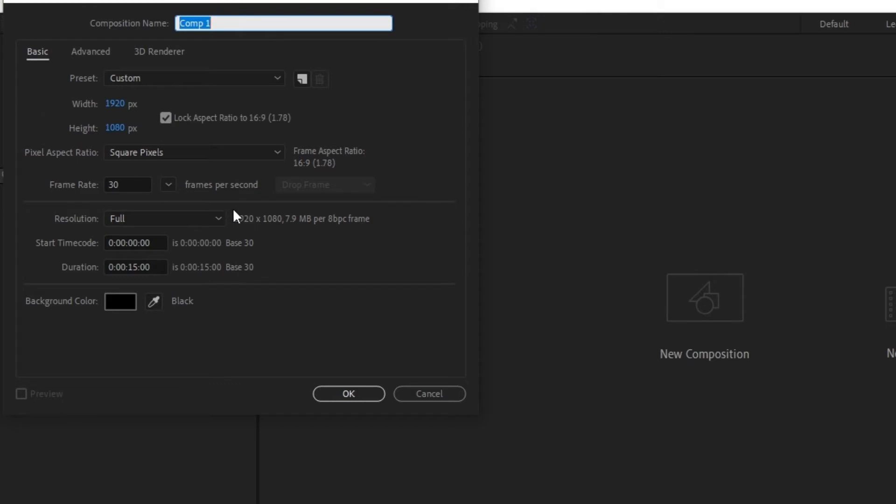
pyautogui.moveTo(368, 374)
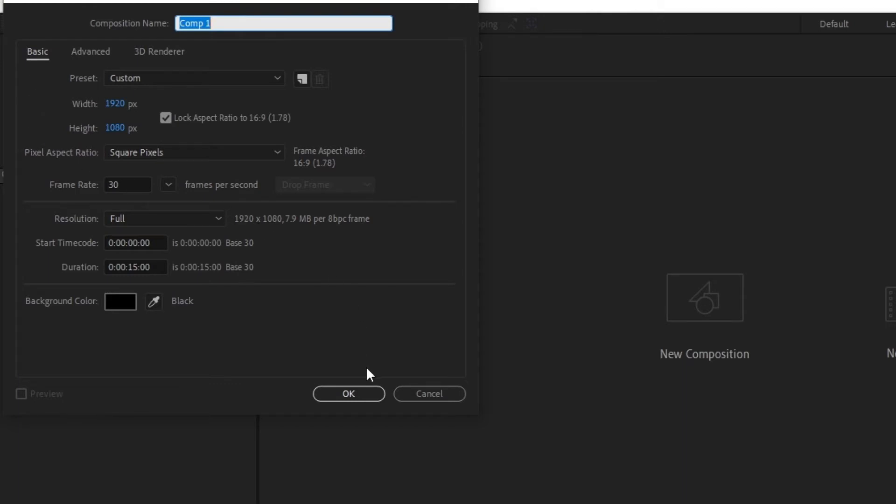
# Create the 1920×1080 composition and set the Cineware renderer to OpenGL
pyautogui.click(348, 393)
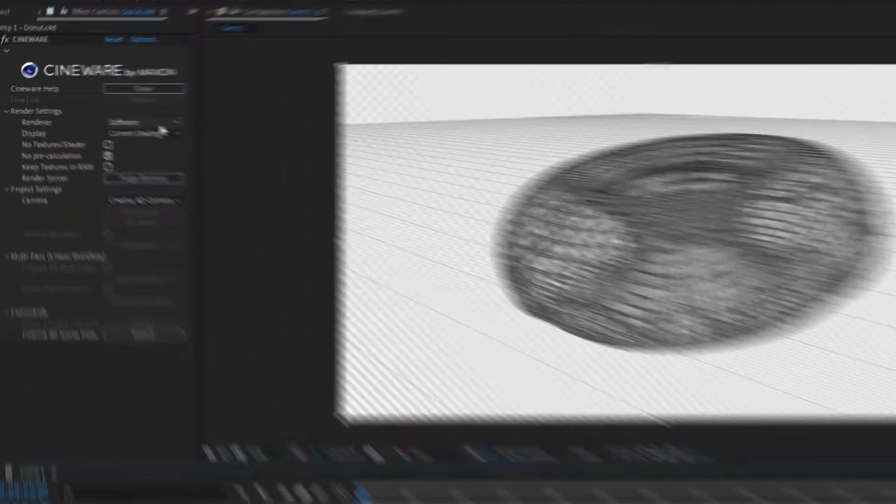
pyautogui.click(348, 163)
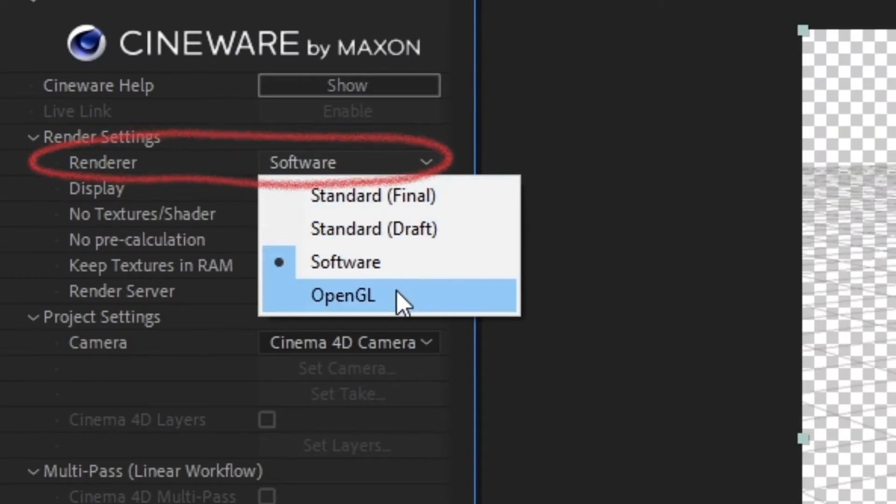
pyautogui.click(375, 196)
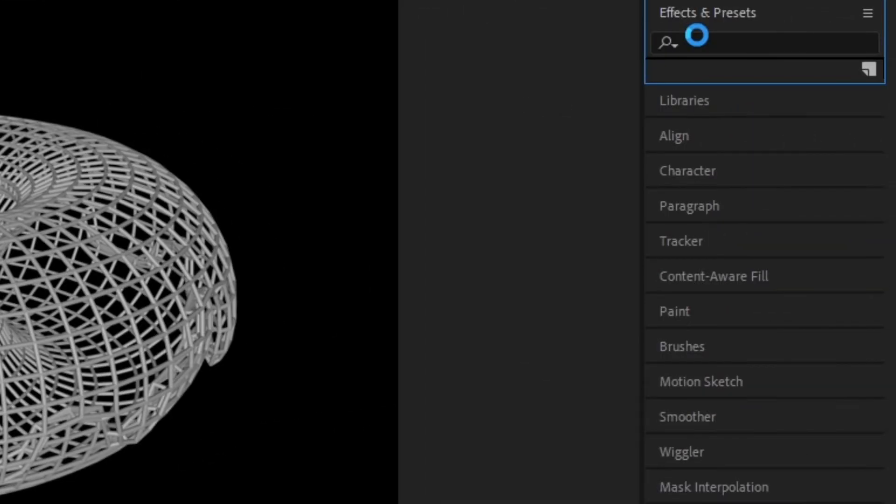
# Search Effects & Presets for 'fill' to recolour the torus layer
pyautogui.write('fill')
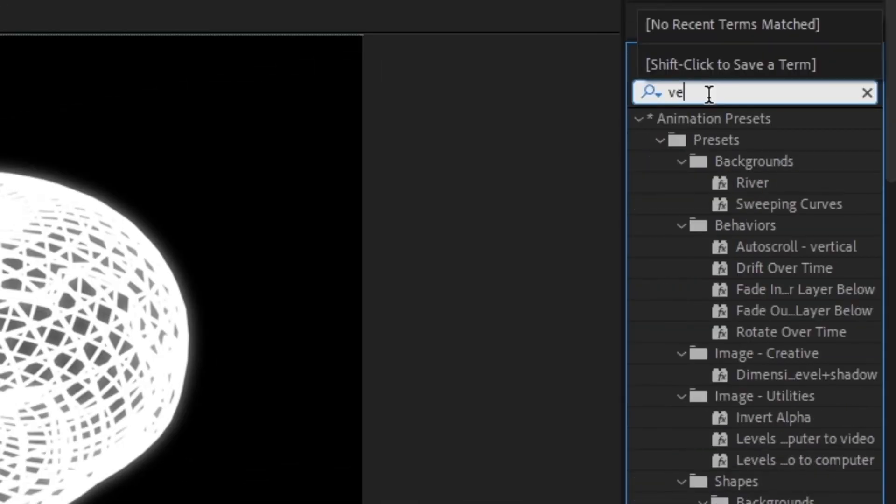
# Search the effects for 'ven' to find Venetian Blinds
pyautogui.write('n')
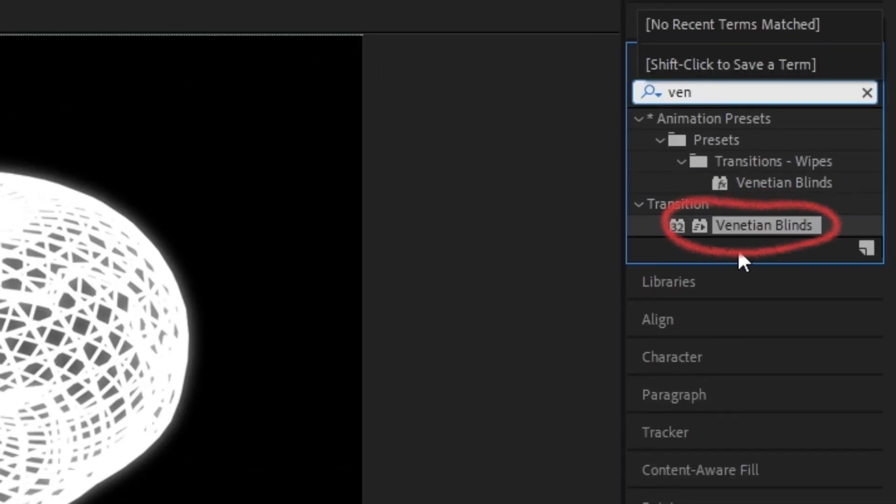